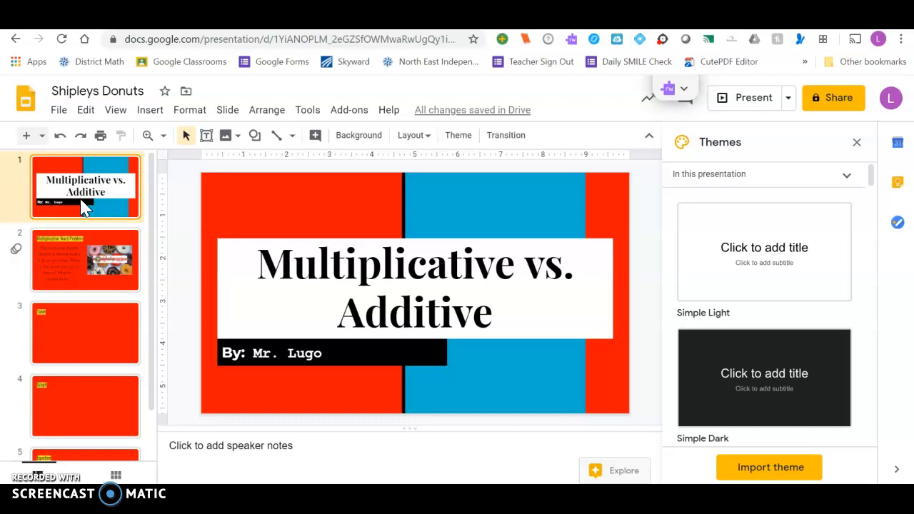
mouse_move(97, 246)
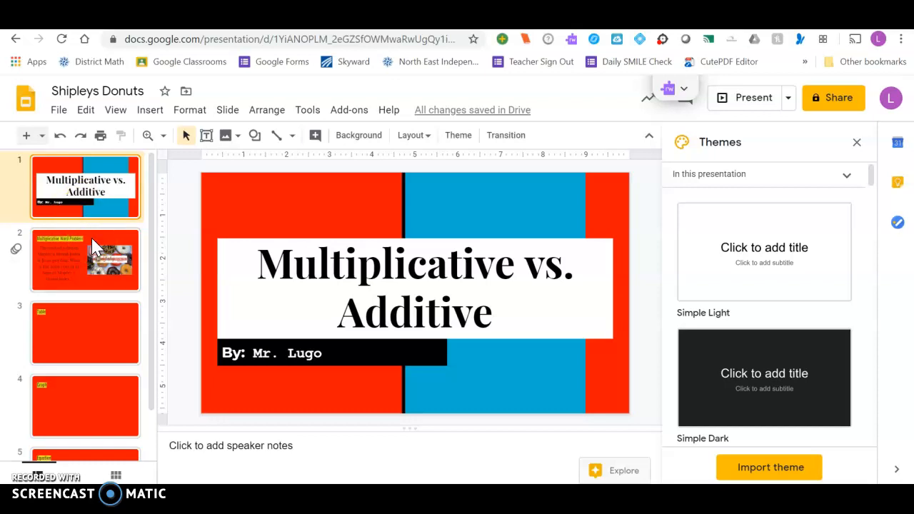
Review the word problem slide, then move to the Equation slide
click(85, 260)
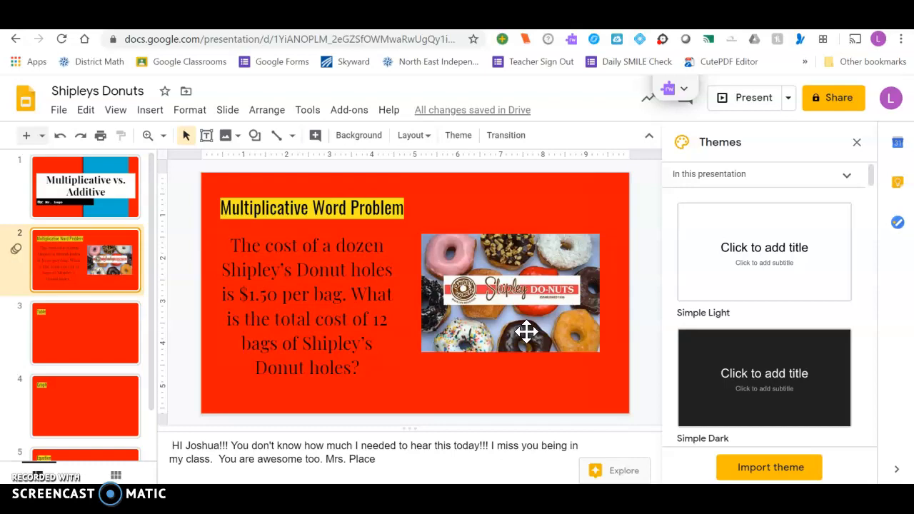
click(86, 333)
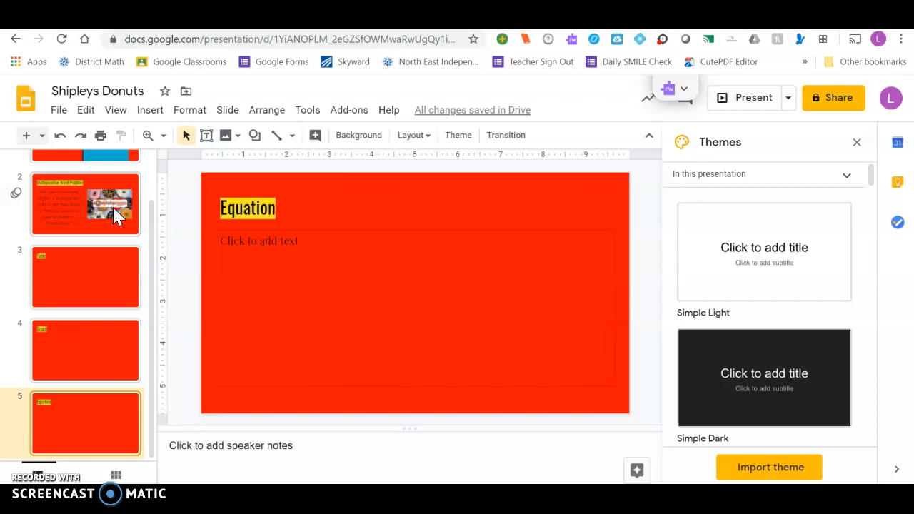
Insert a 2-column by 5-row table on the Table slide
click(85, 203)
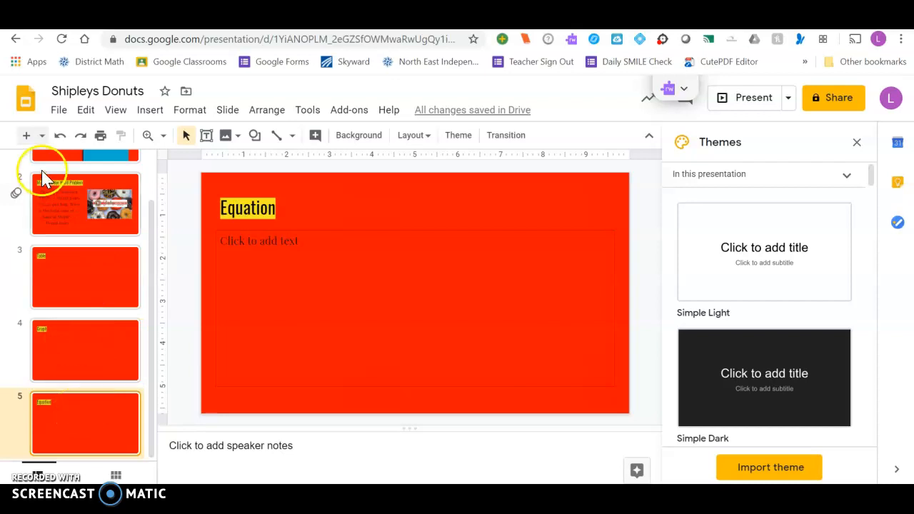
click(85, 277)
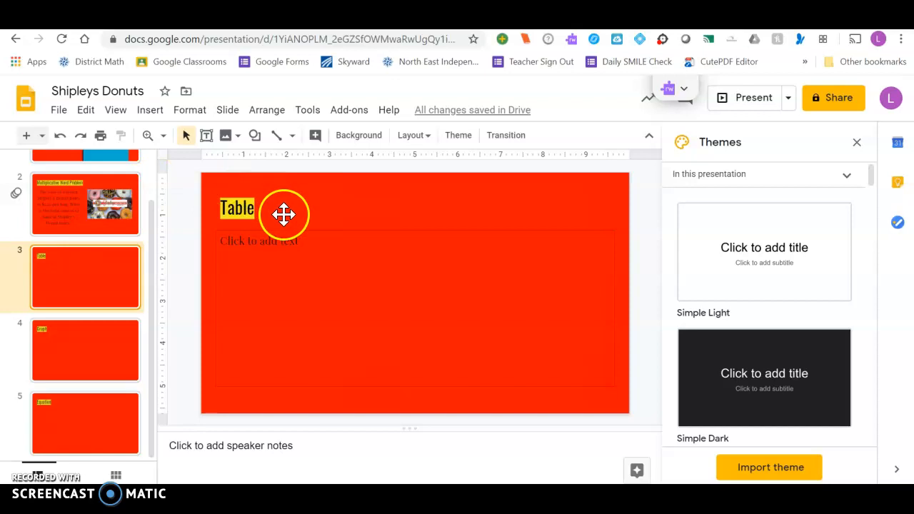
click(150, 108)
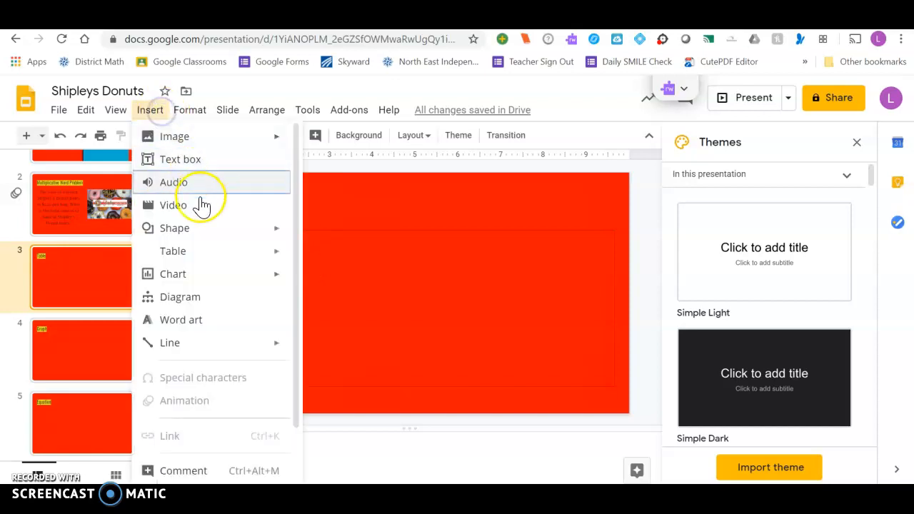
mouse_move(173, 251)
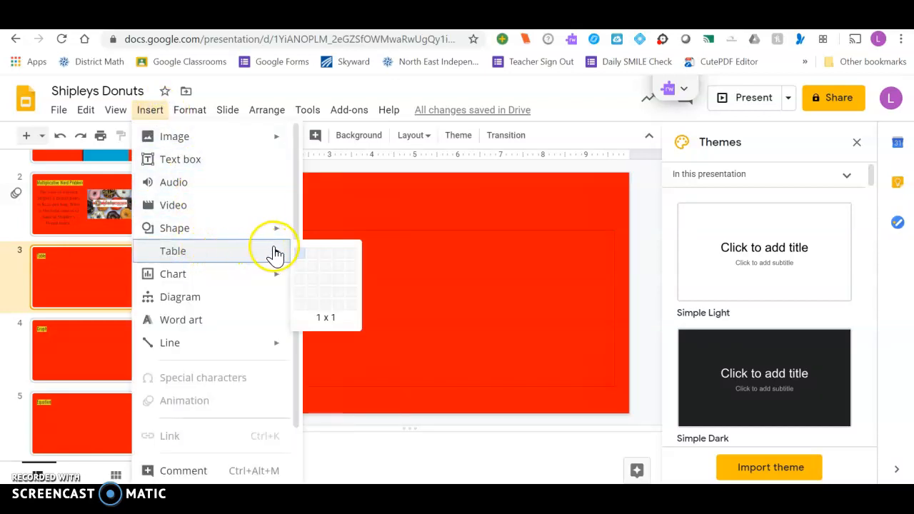
mouse_move(317, 300)
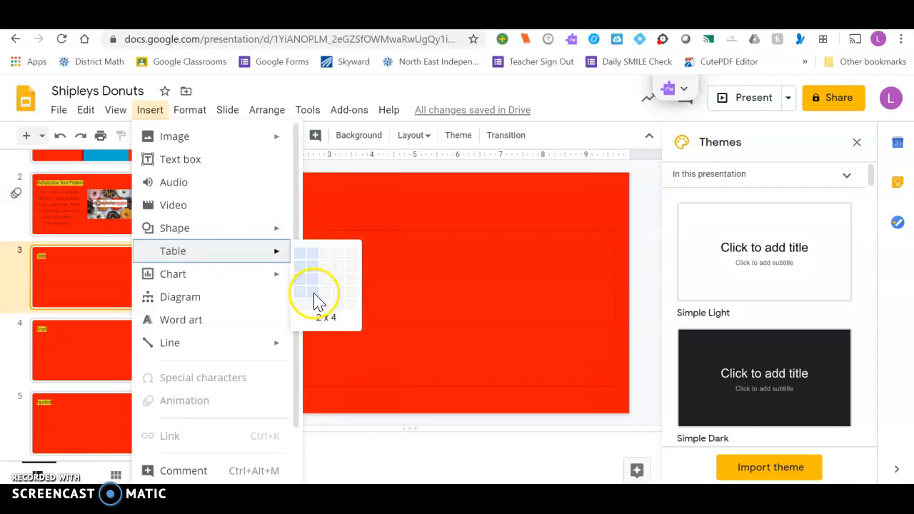
mouse_move(317, 300)
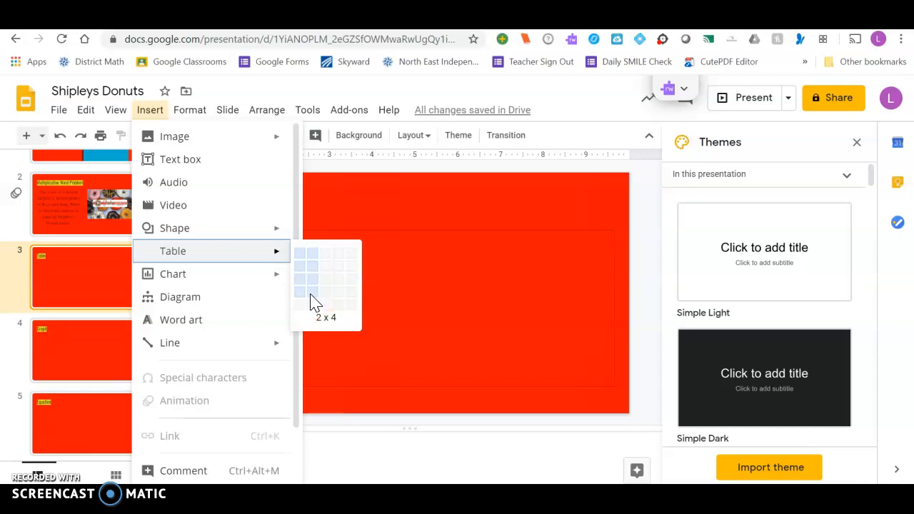
mouse_move(317, 311)
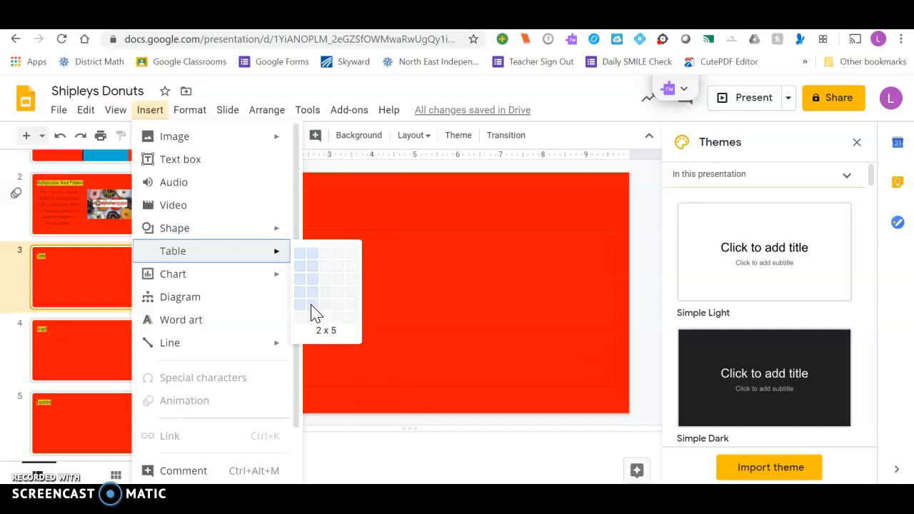
click(311, 293)
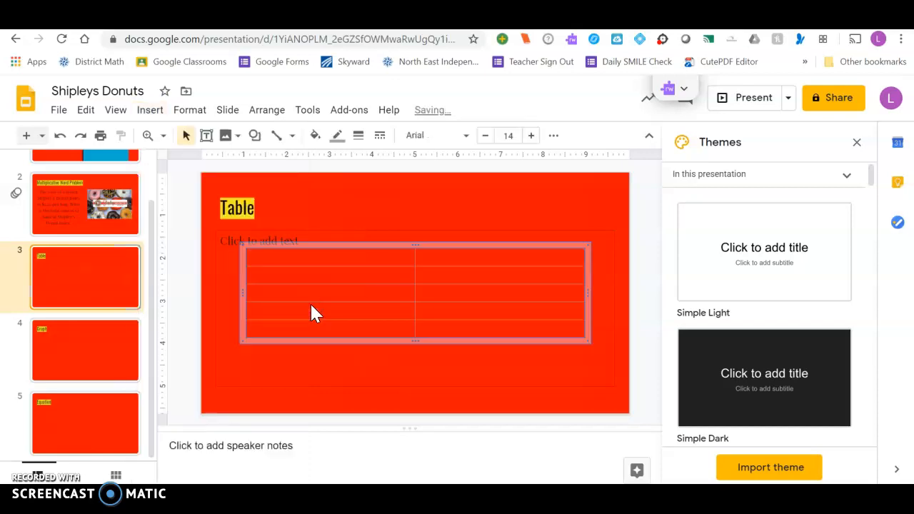
Enter the column headers Number of Bags (x) and Total Cost (y)
click(331, 257)
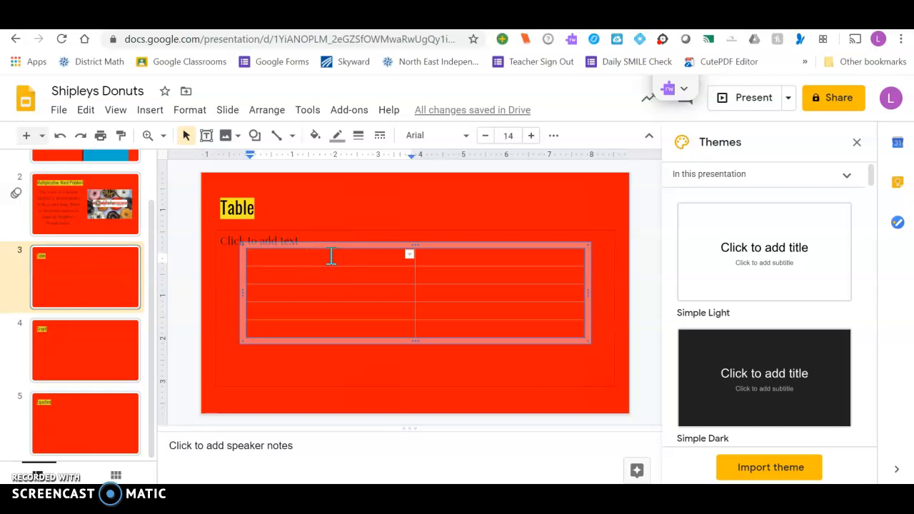
text(Number of Bags (x)
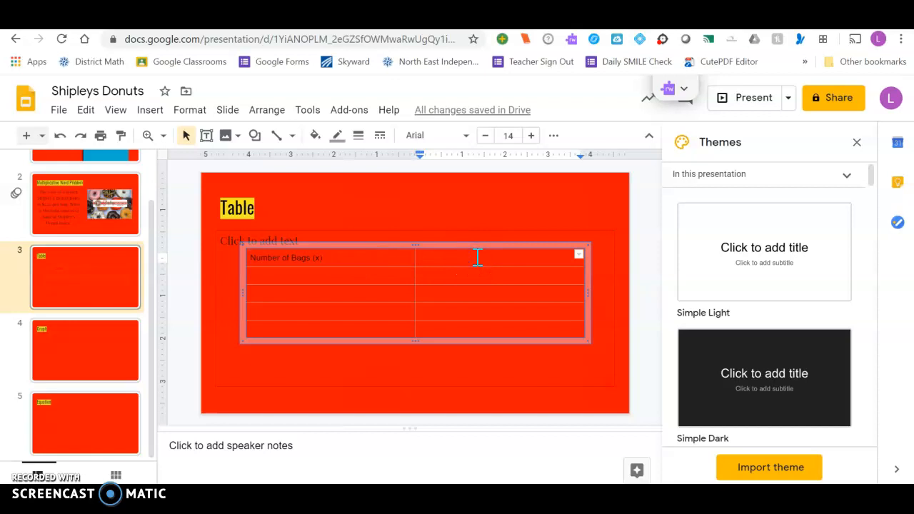
text(Total Cost (y)
text(1)
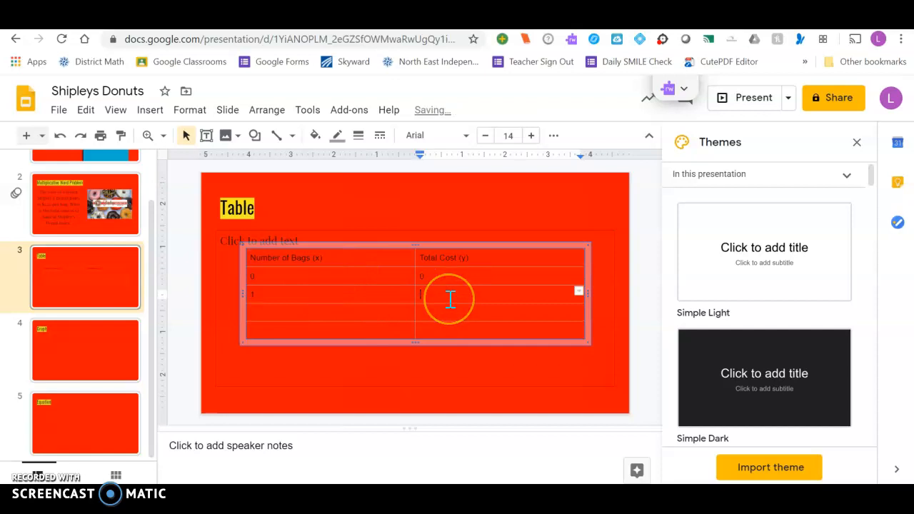
Fill the rows 0/$0, 1/$1.50, 10/$15.00, 20/$30.00 and enlarge the table
text($1)
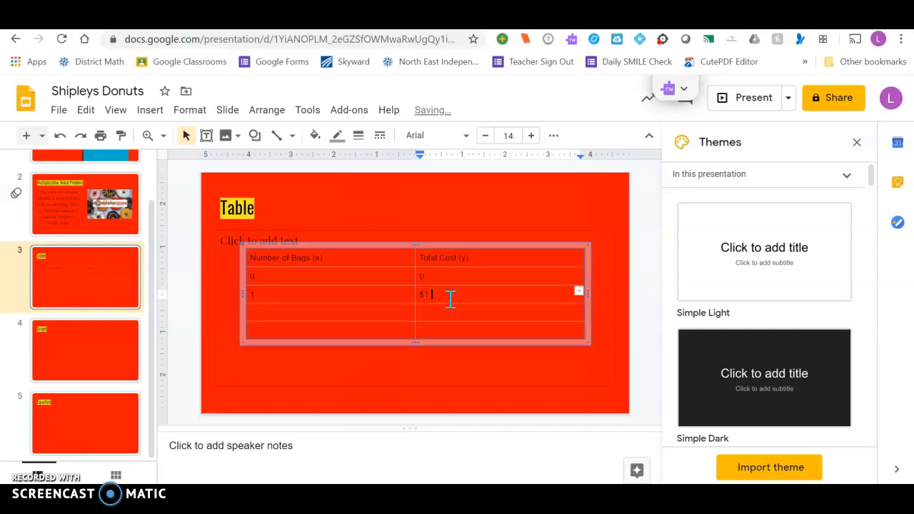
text(.50)
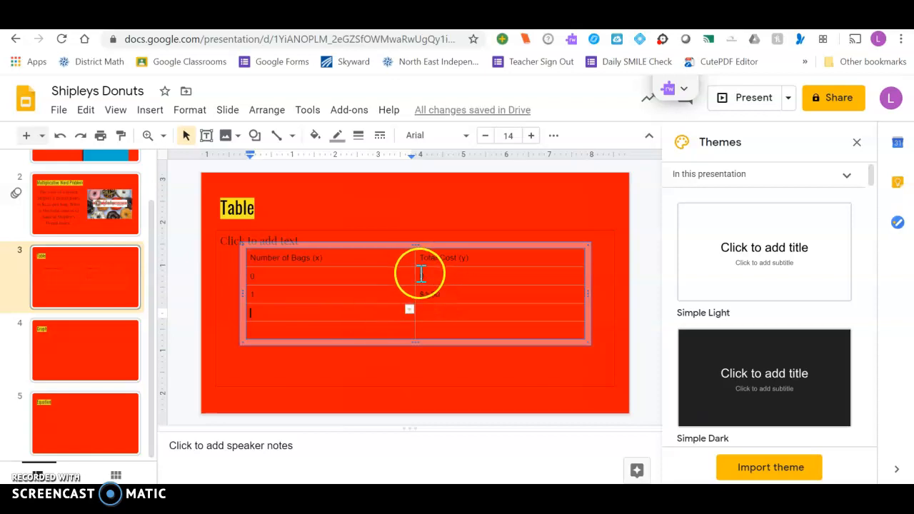
text($1.50)
text(10)
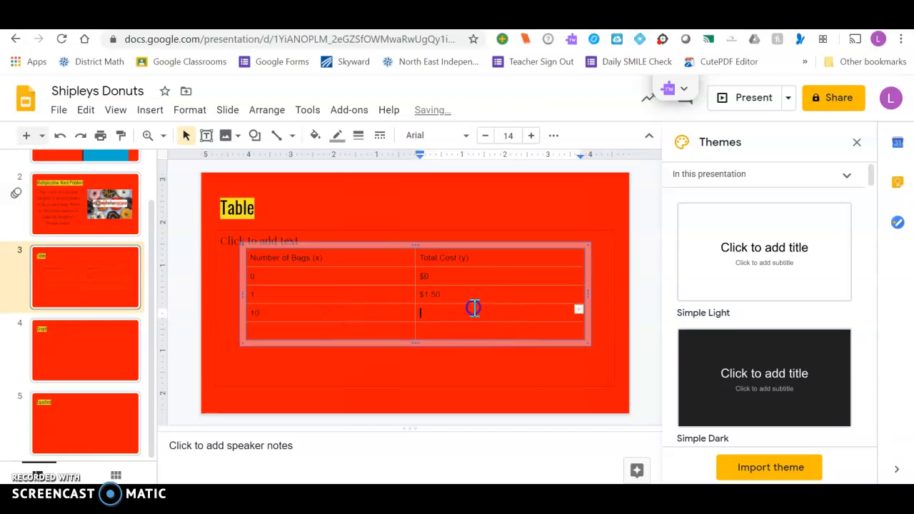
text(15 0)
click(330, 331)
text(20)
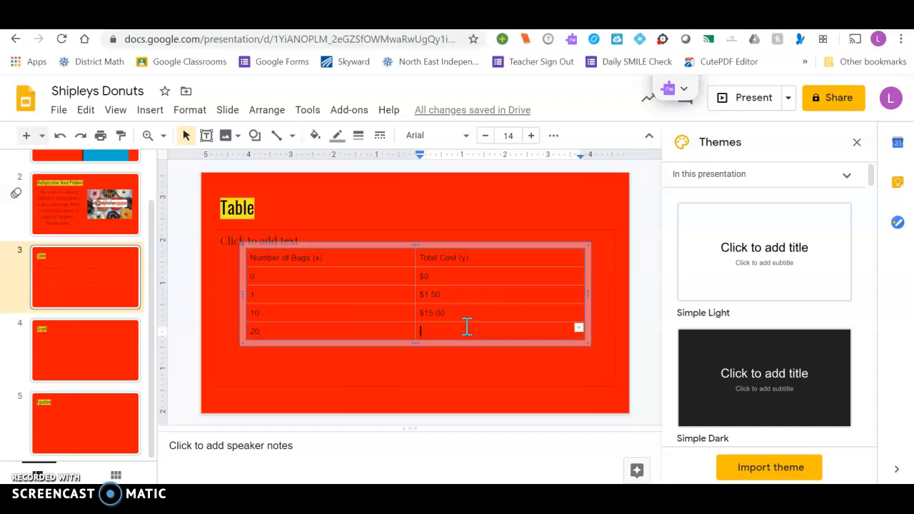
text($30.00)
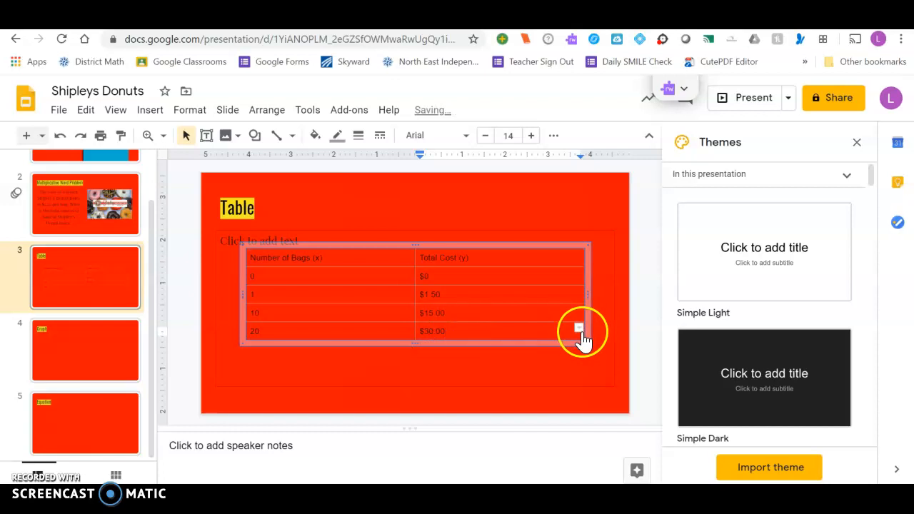
drag(578, 329, 599, 374)
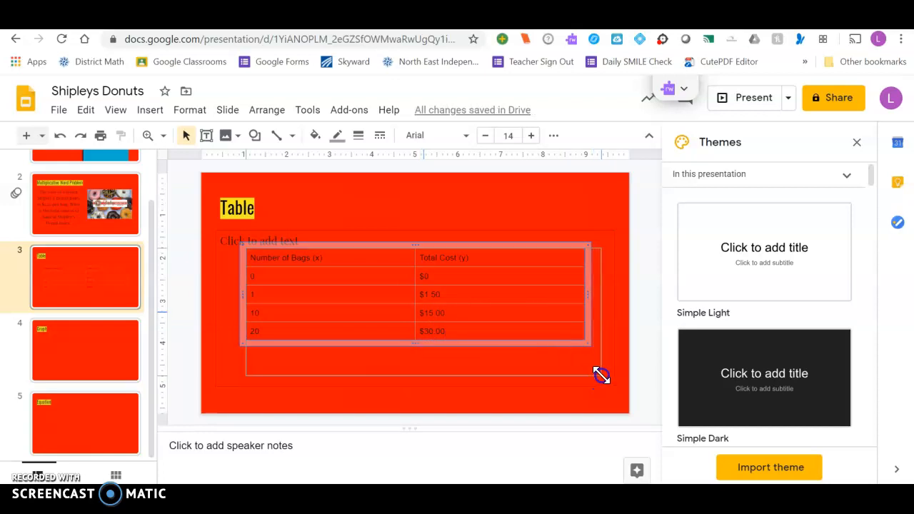
Widen the table and select the whole bags and cost table for copying
drag(603, 377, 602, 377)
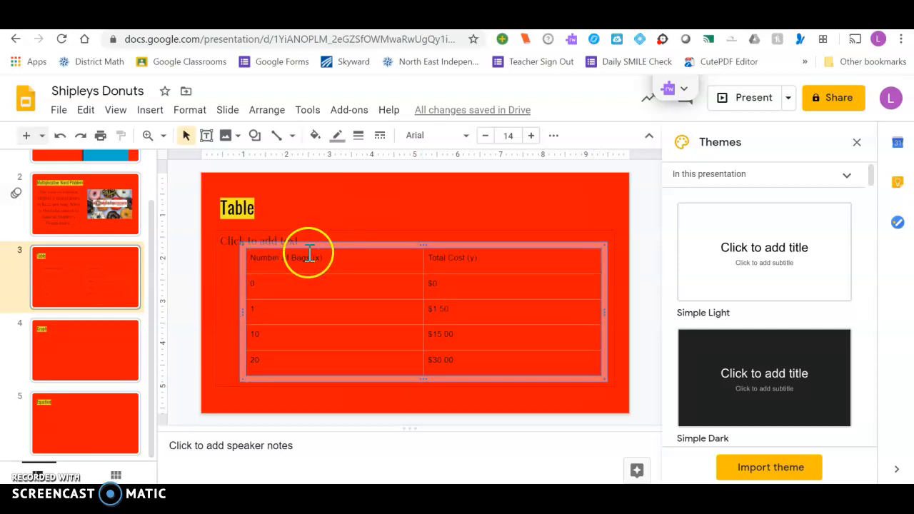
click(305, 257)
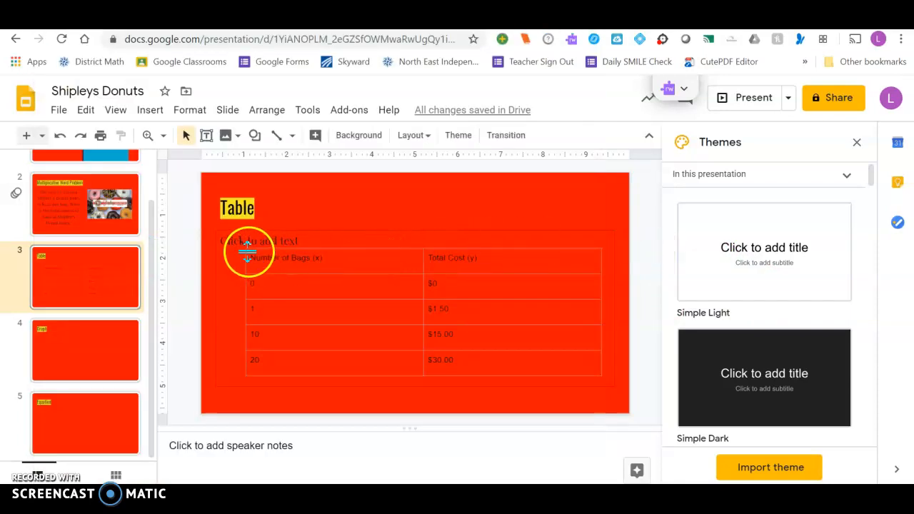
click(264, 257)
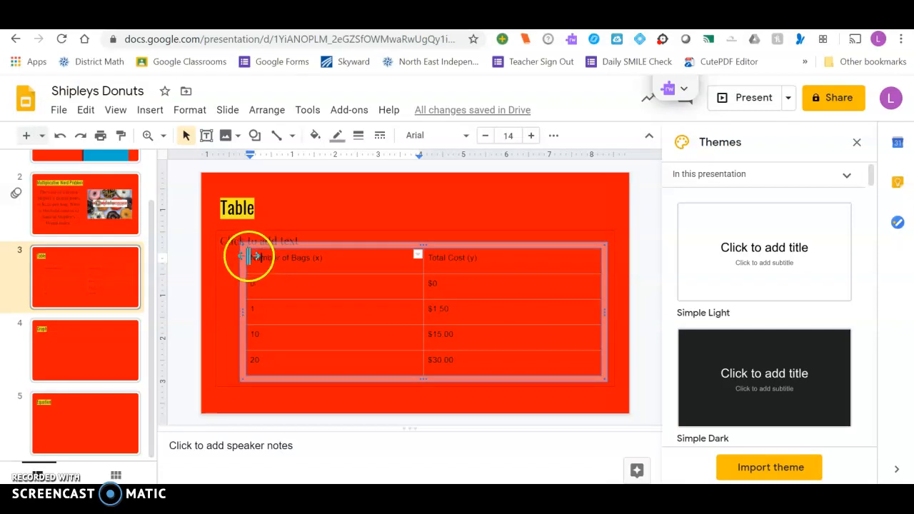
click(314, 286)
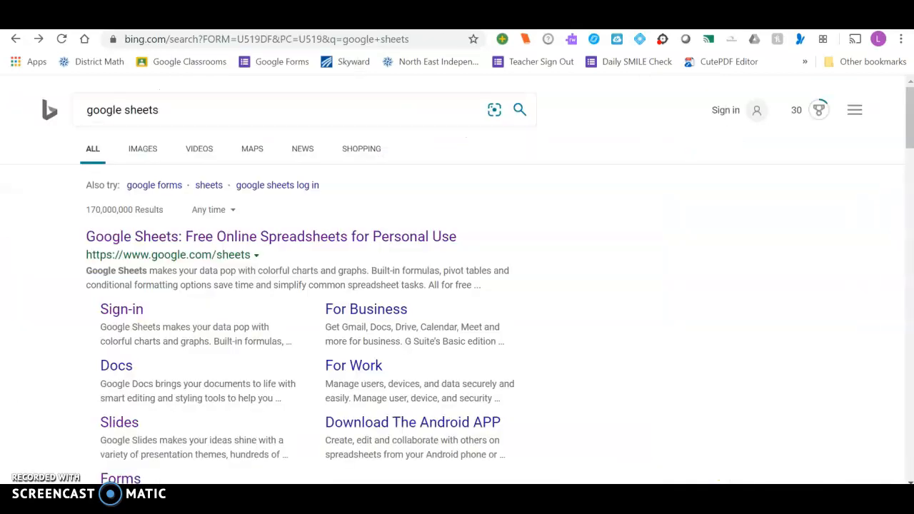
Reach the Google Sheets start page through the Chrome Apps page
click(136, 110)
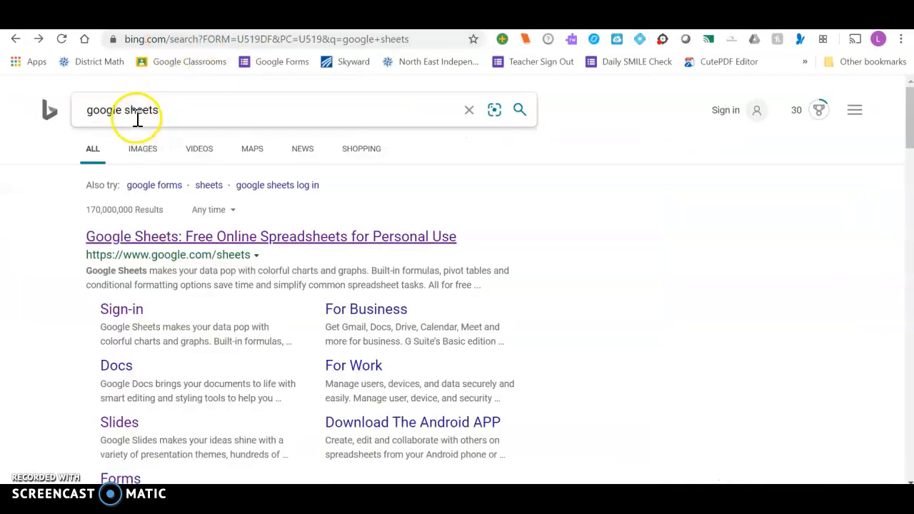
click(270, 237)
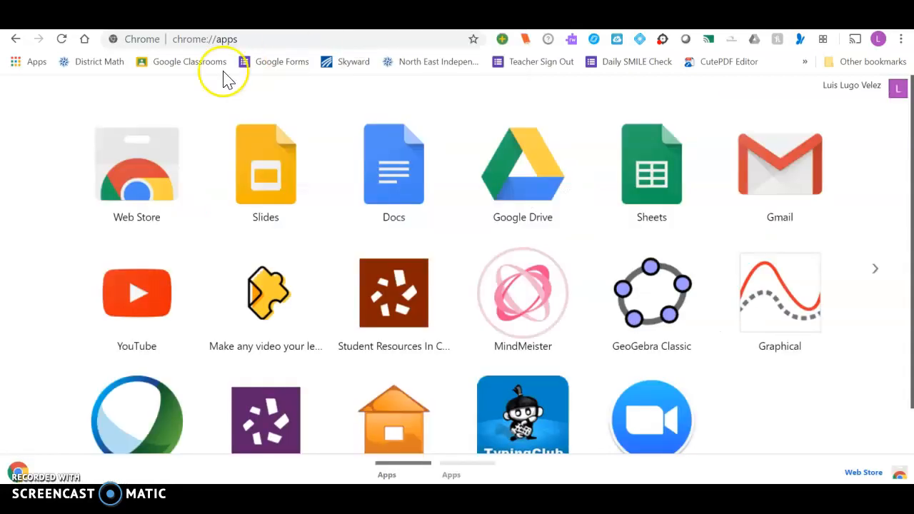
mouse_move(557, 172)
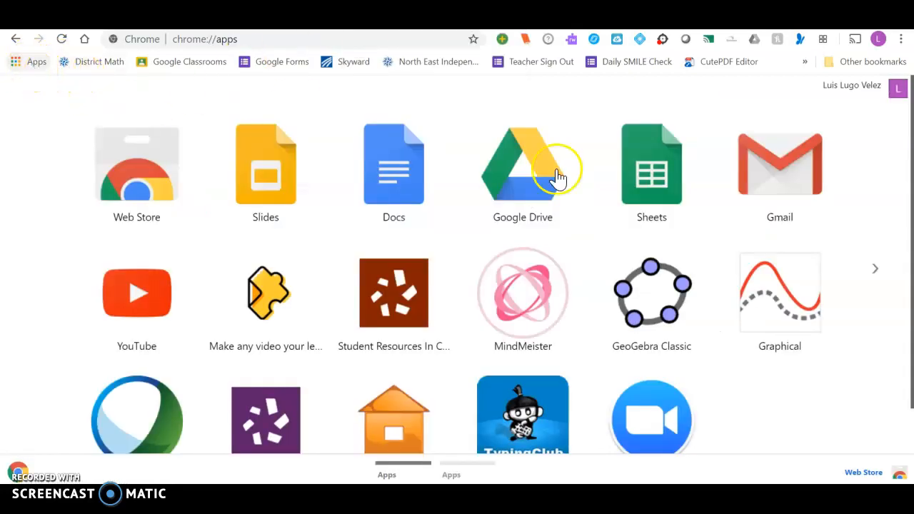
mouse_move(635, 178)
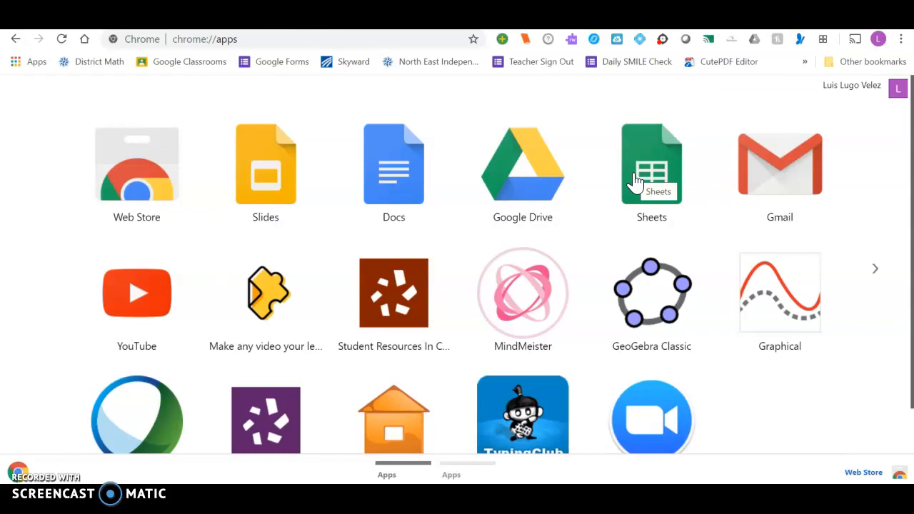
click(651, 165)
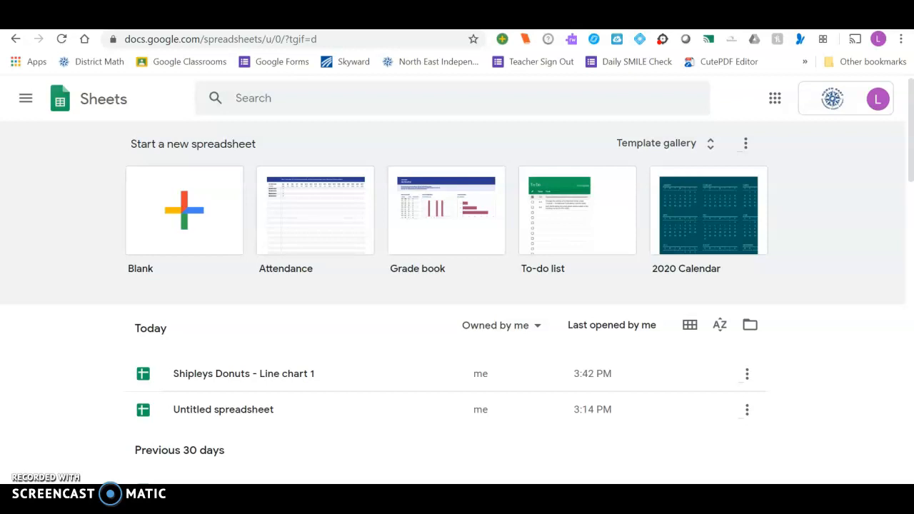
mouse_move(268, 374)
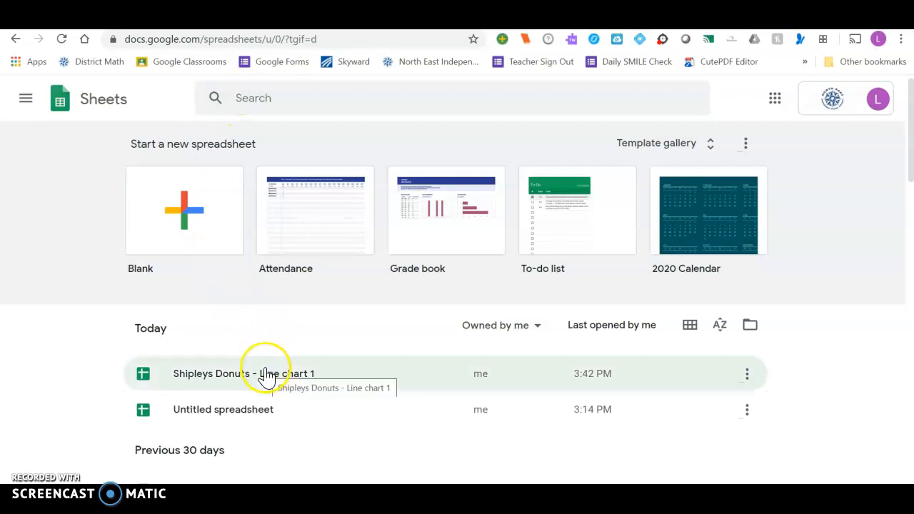
mouse_move(184, 211)
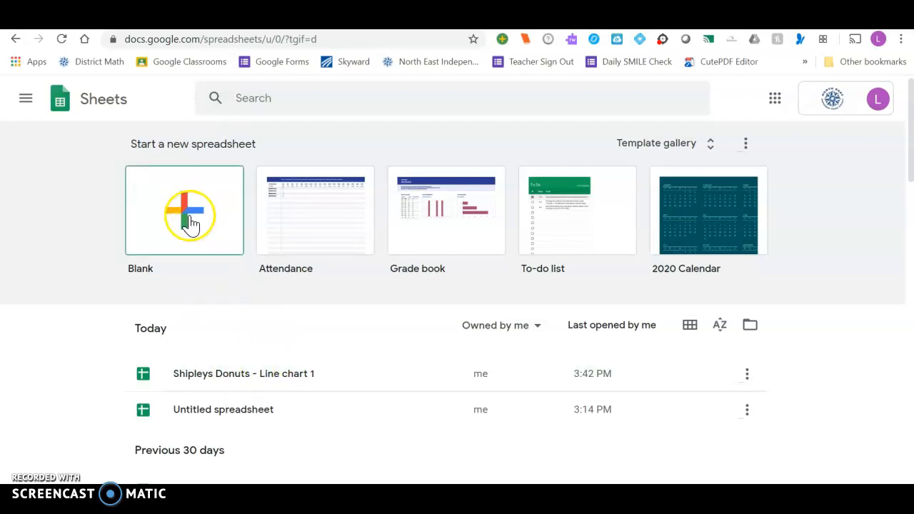
Start a blank spreadsheet and paste the copied table into A1
click(185, 210)
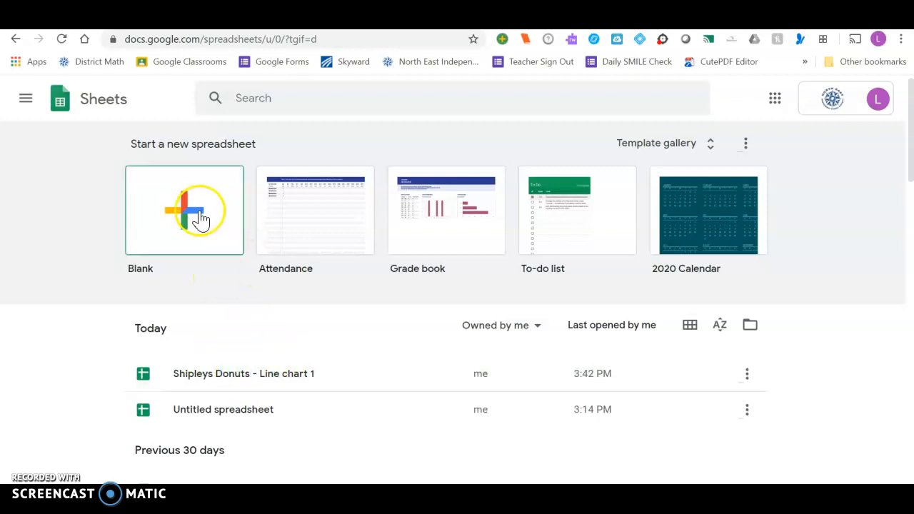
click(184, 210)
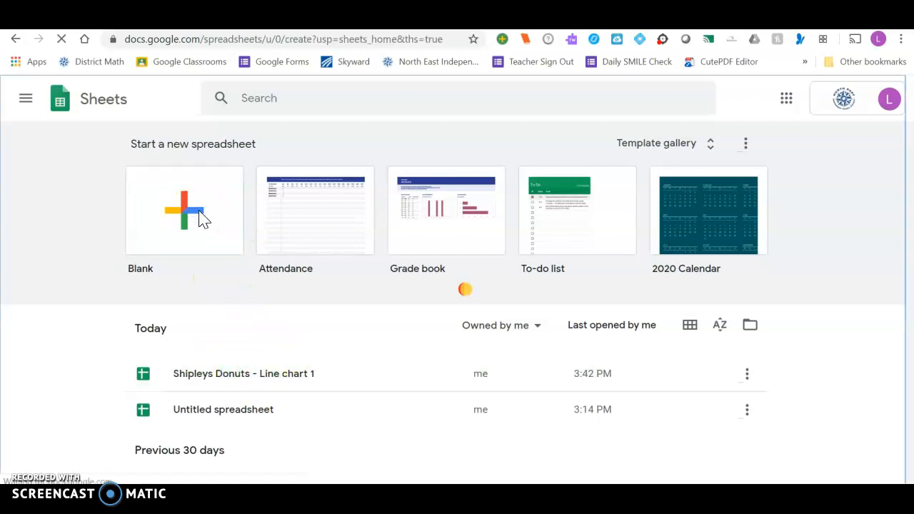
click(185, 210)
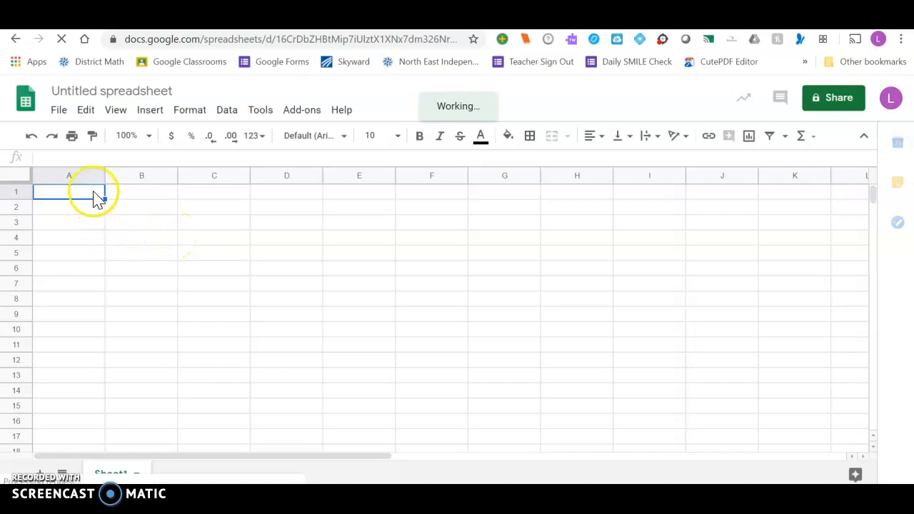
right_click(69, 191)
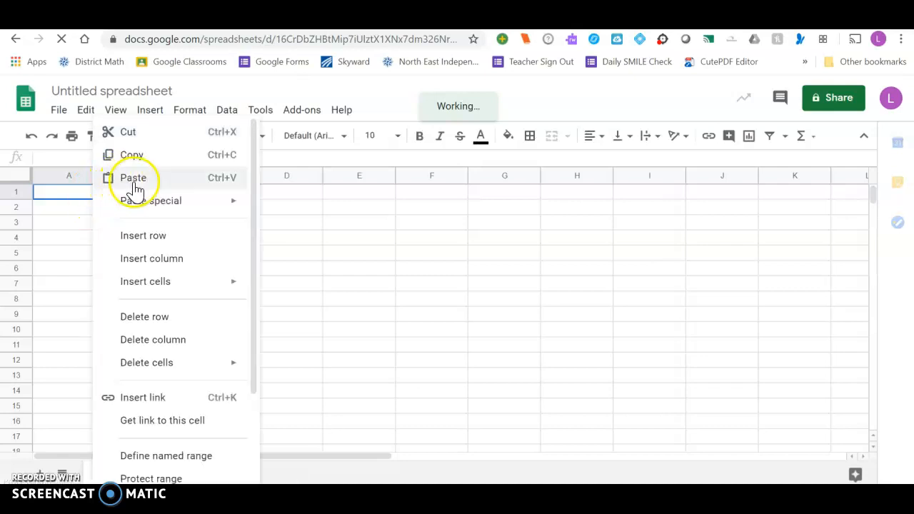
click(132, 177)
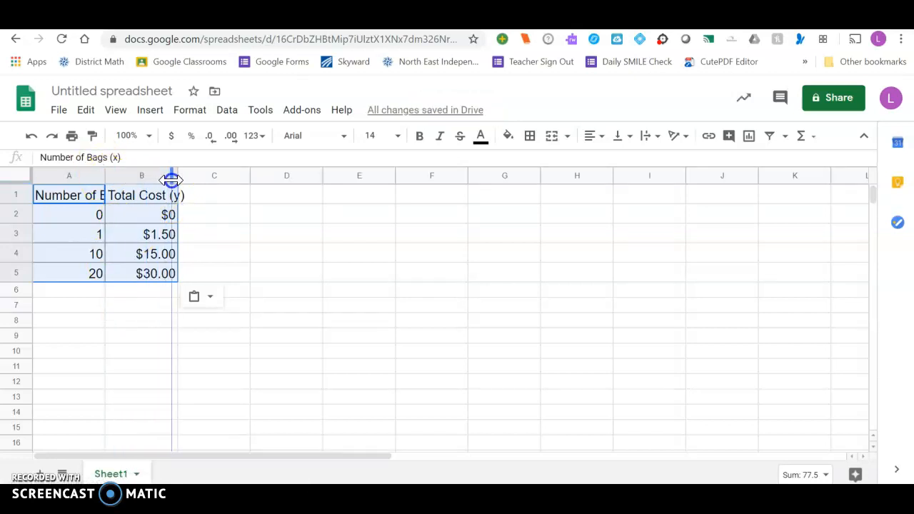
Widen columns A and B to fit the Number of Bags and Total Cost headings
drag(171, 174, 246, 174)
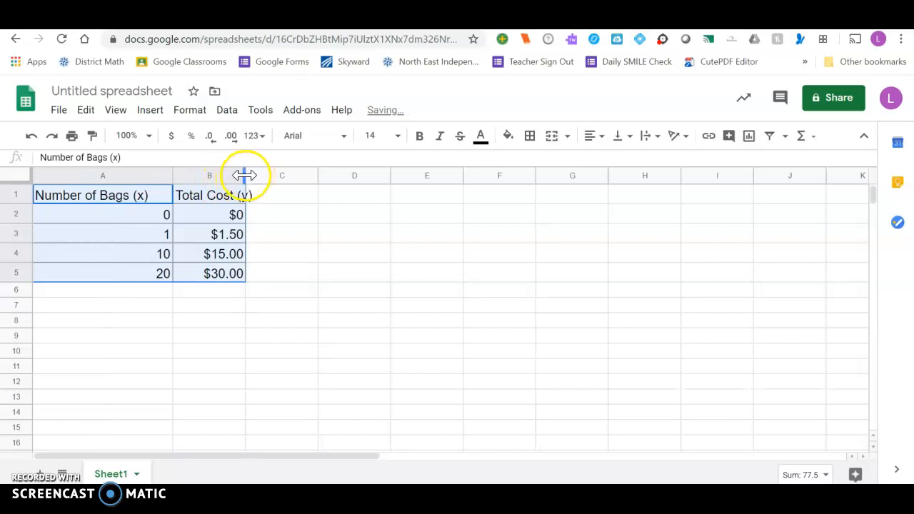
drag(245, 174, 311, 174)
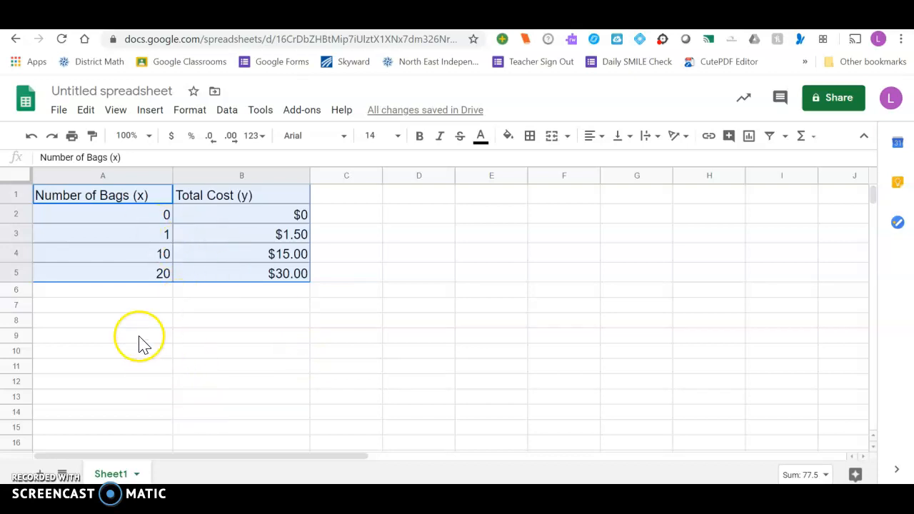
Insert a chart of Total Cost vs. Number of Bags and make it a line chart
click(103, 320)
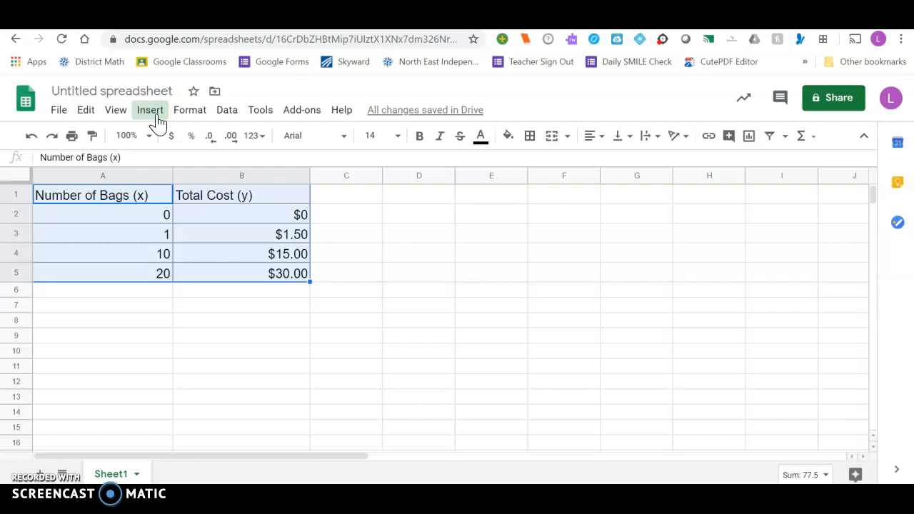
click(150, 108)
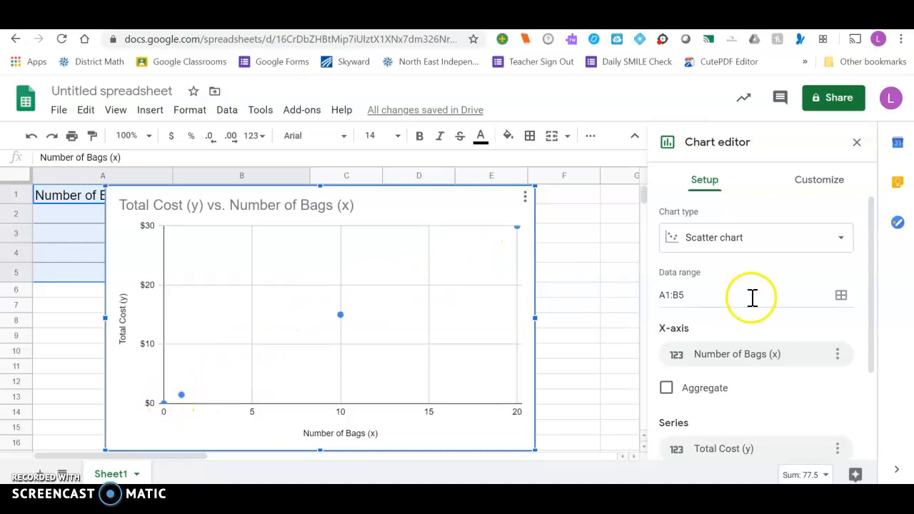
click(754, 238)
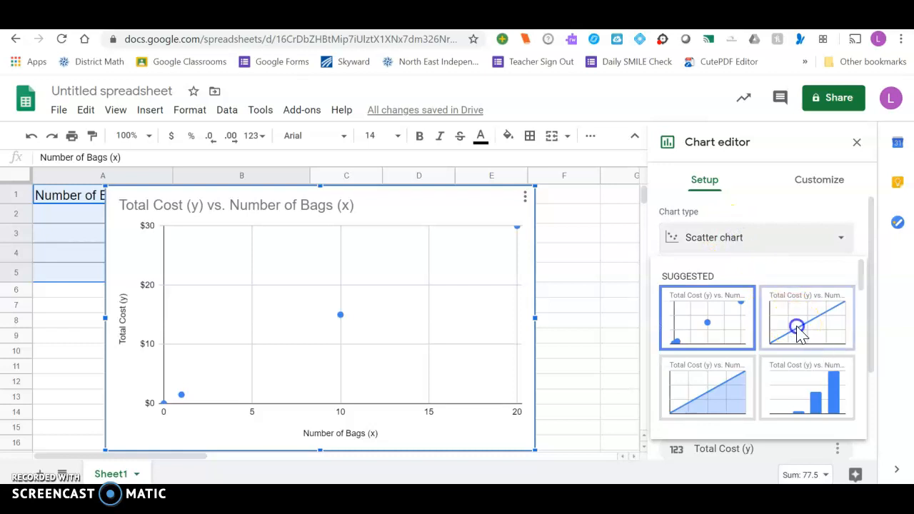
click(806, 317)
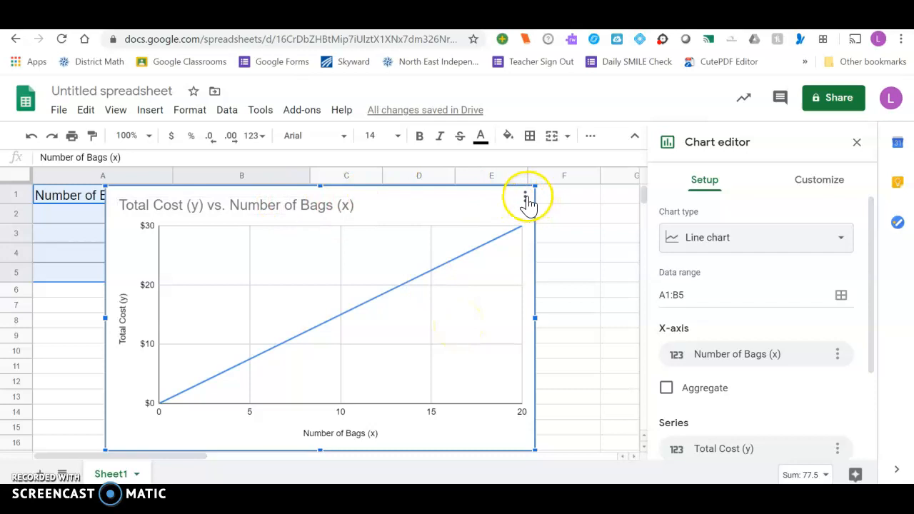
Copy the chart and paste it unlinked onto the Graph slide
click(525, 197)
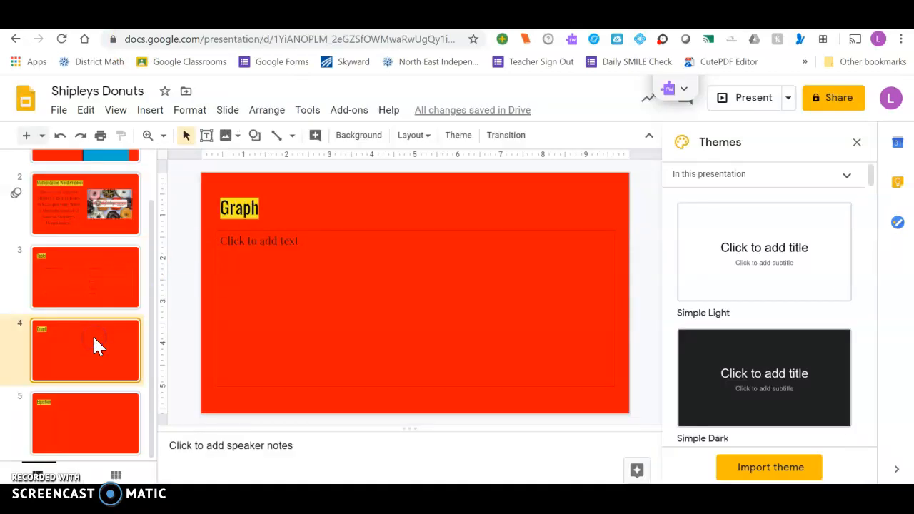
click(325, 250)
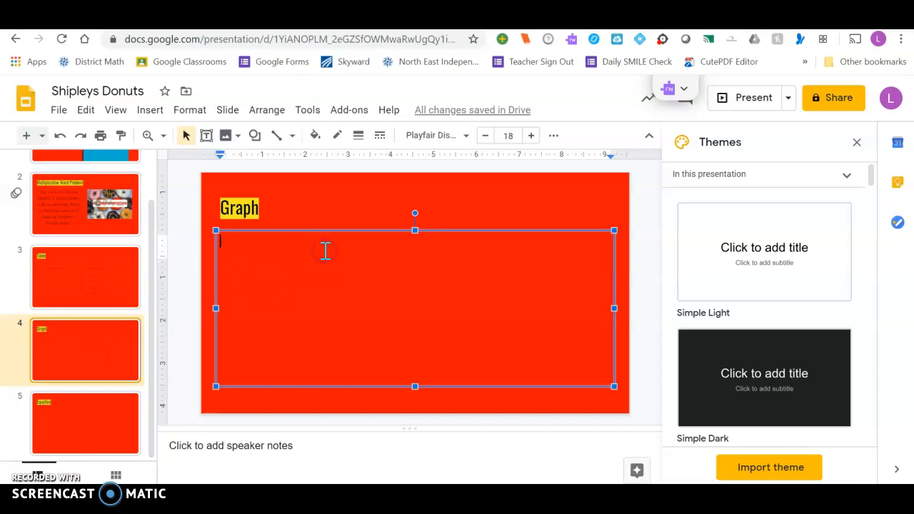
right_click(325, 250)
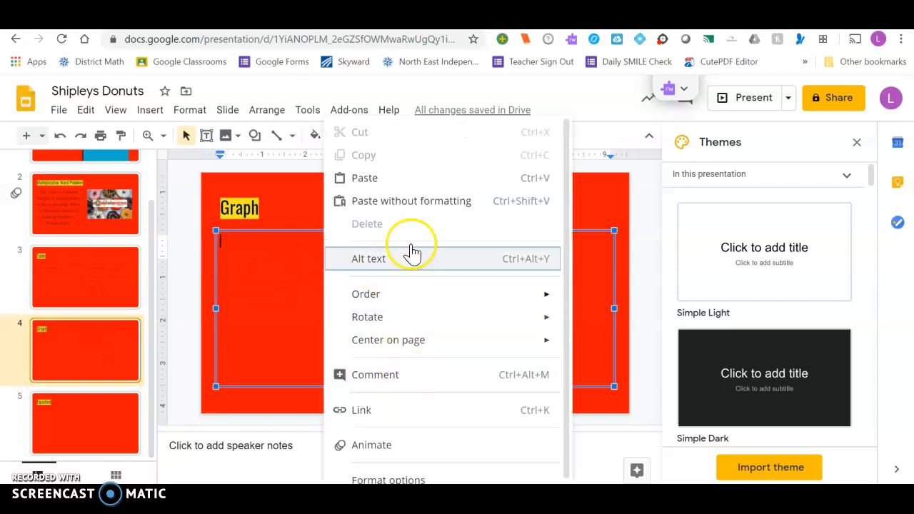
click(364, 177)
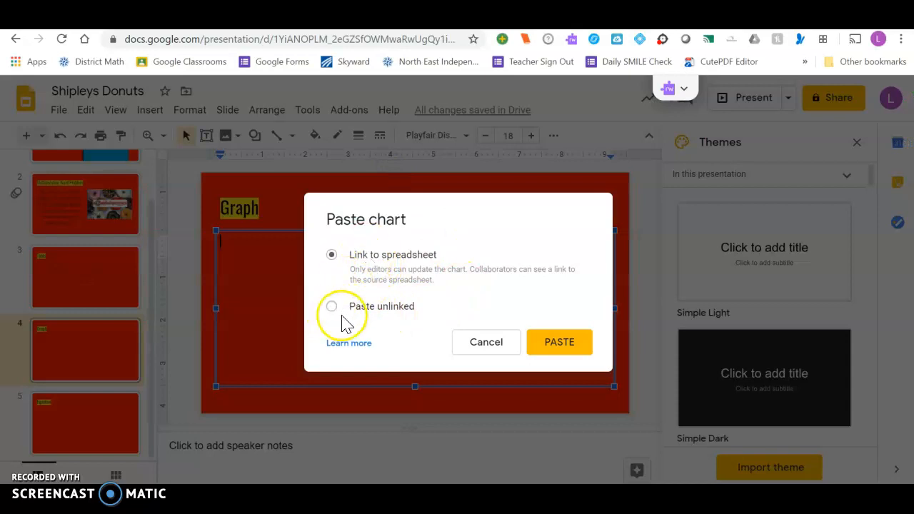
click(332, 306)
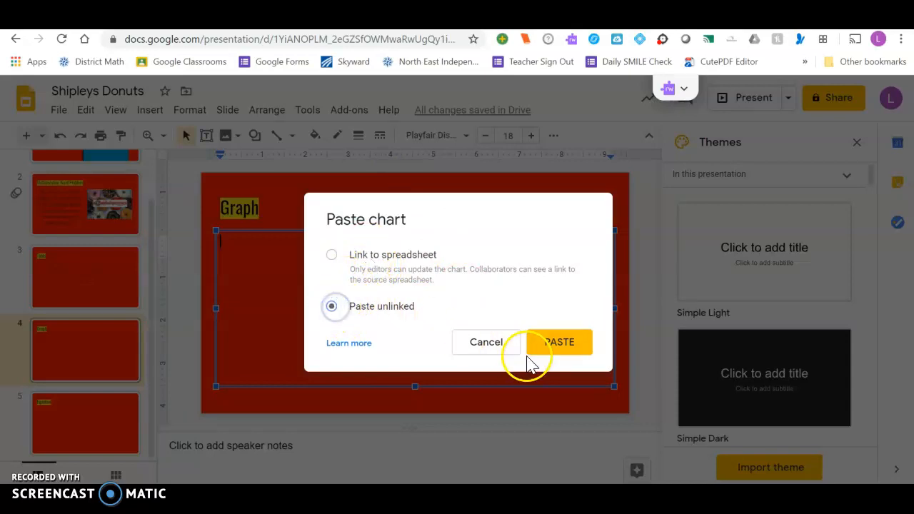
click(560, 342)
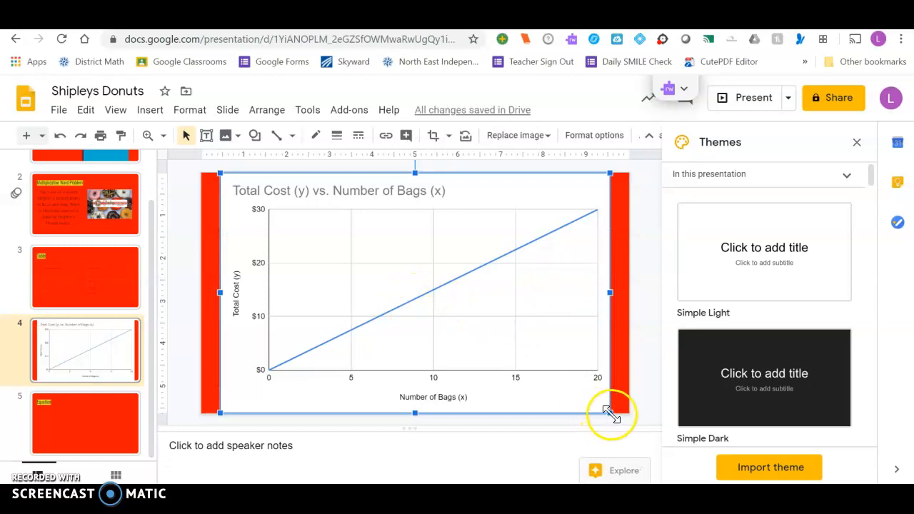
Shrink the pasted chart and position it below the Graph title
drag(611, 413, 530, 364)
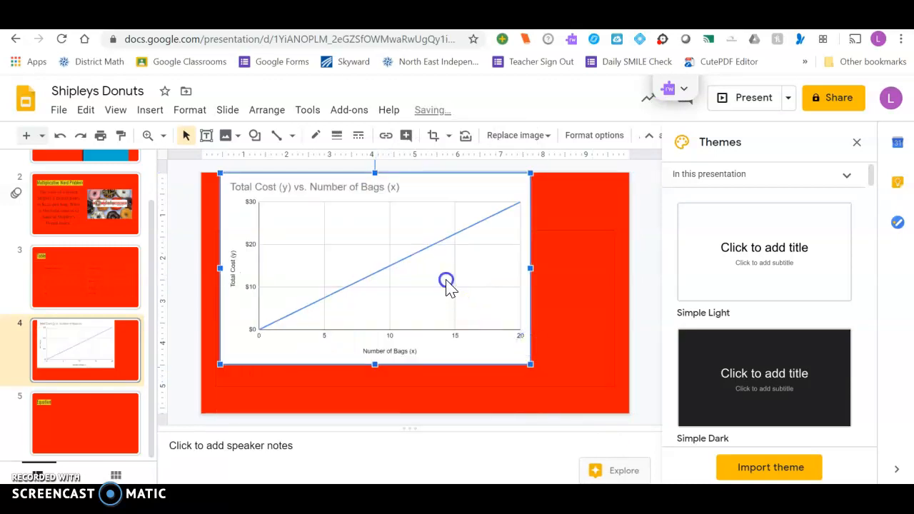
drag(445, 279, 586, 417)
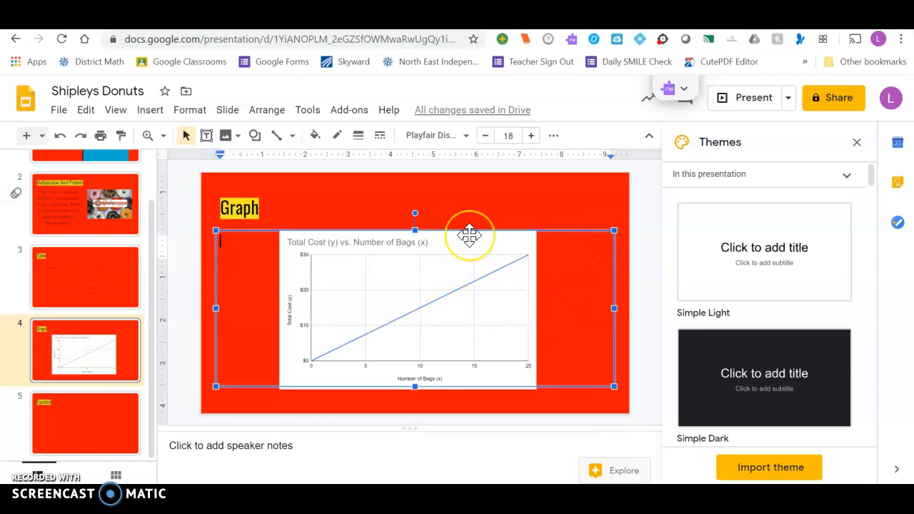
mouse_move(294, 226)
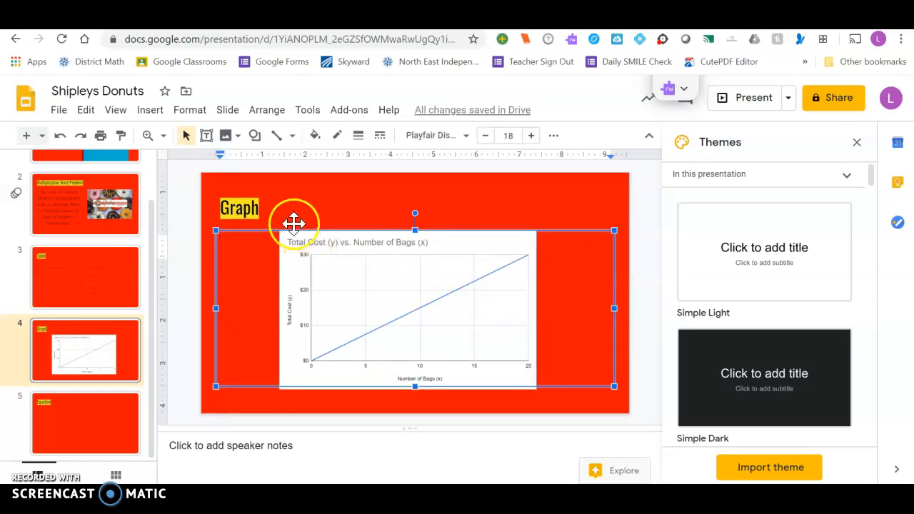
Look back at the word problem slide, then open the Equation slide
click(86, 203)
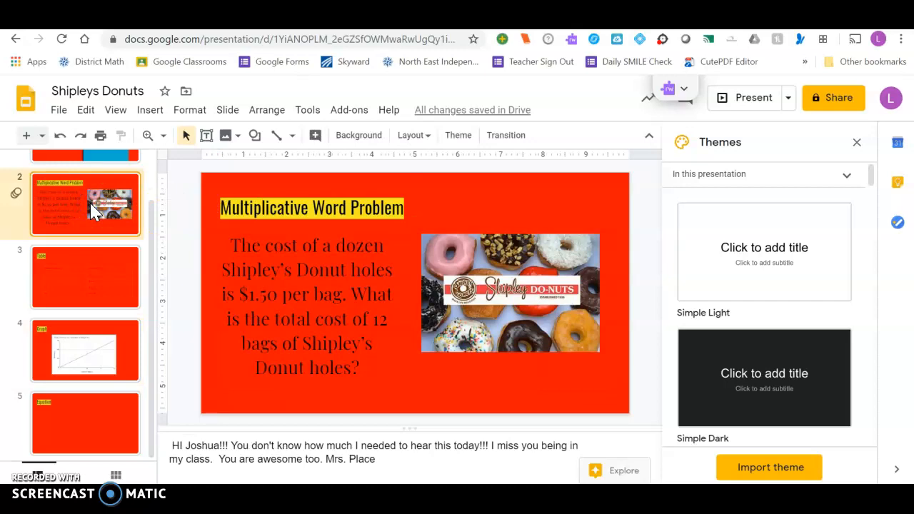
click(86, 277)
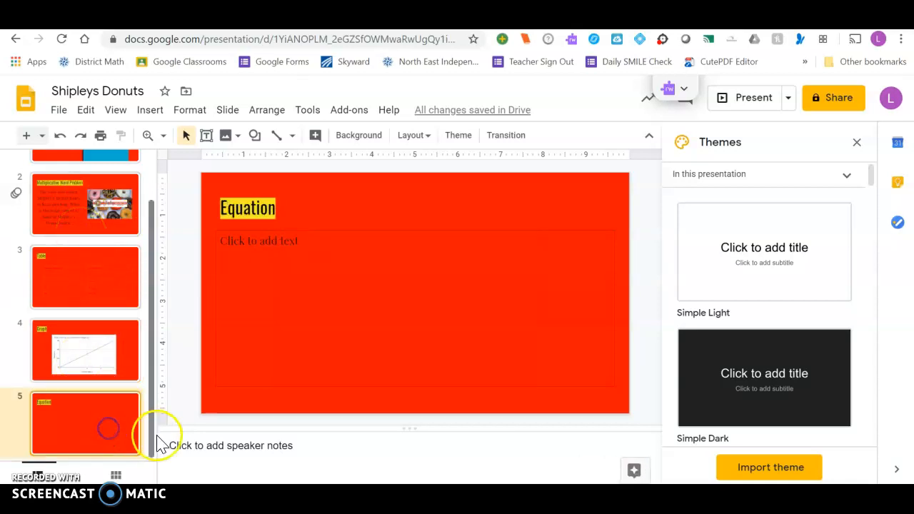
Define Y = Total Cost and X = Number of Bags in the Equation slide body
click(307, 240)
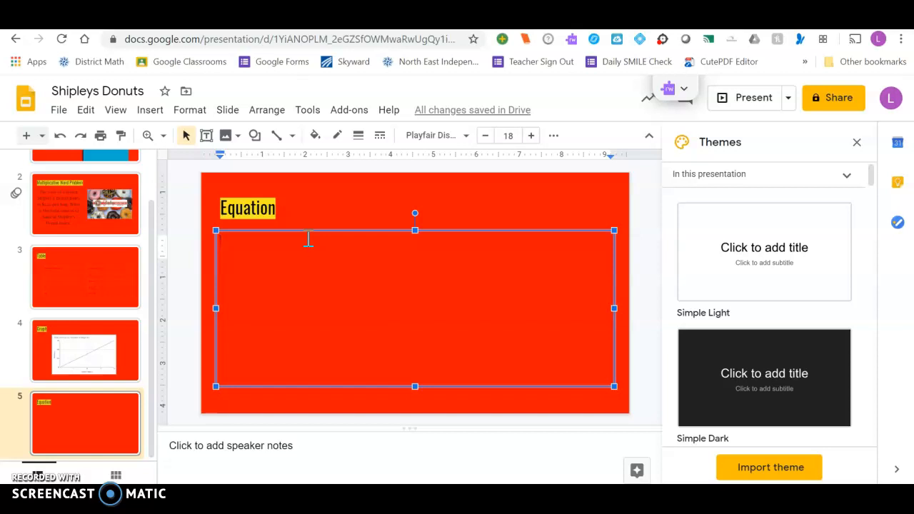
text(Y =)
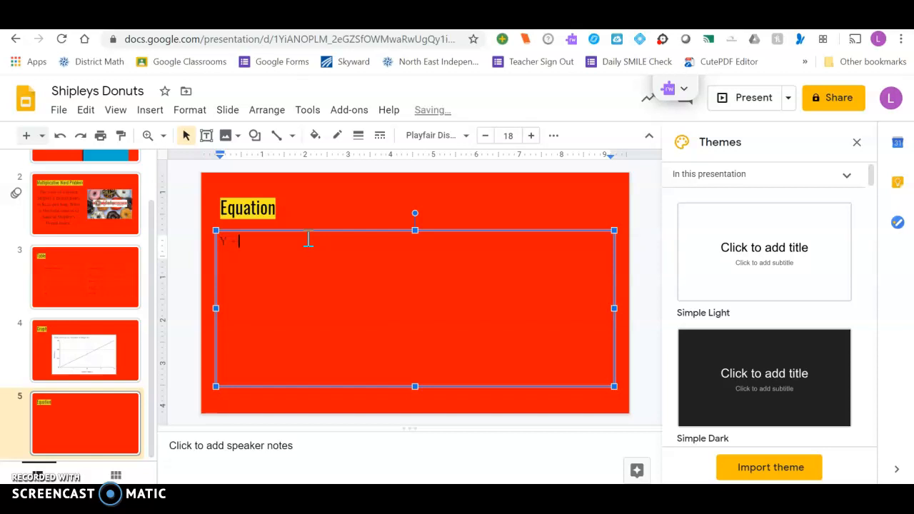
text(Total C)
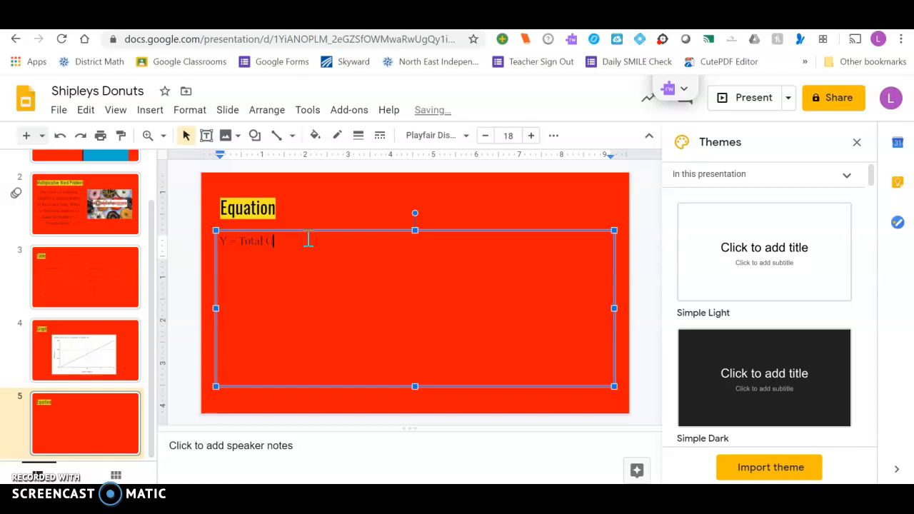
text(ost)
text(X = Number of Bags)
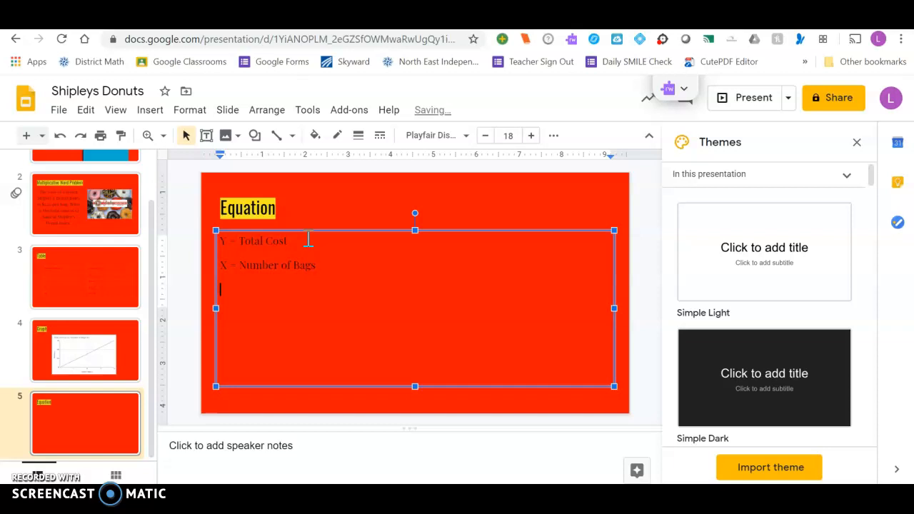
Add an Equations heading and write the equation y = 1.50x
text(Equations)
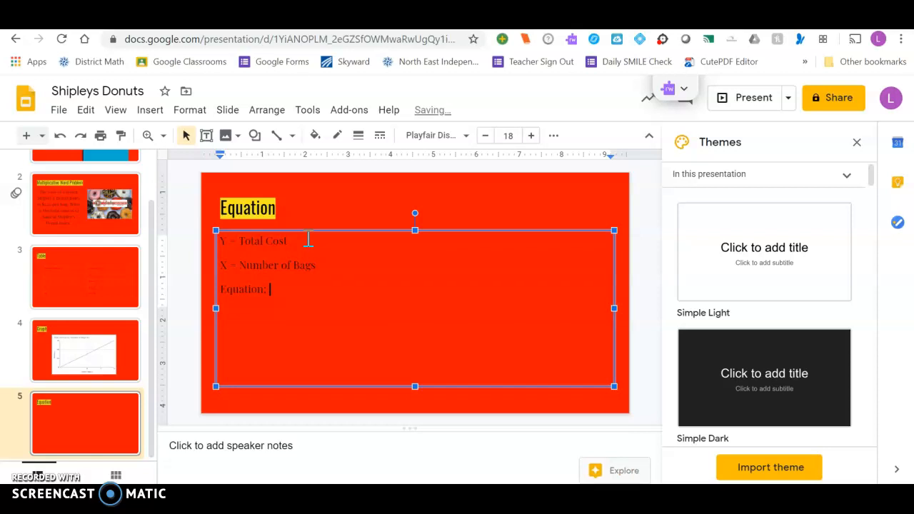
text(y =)
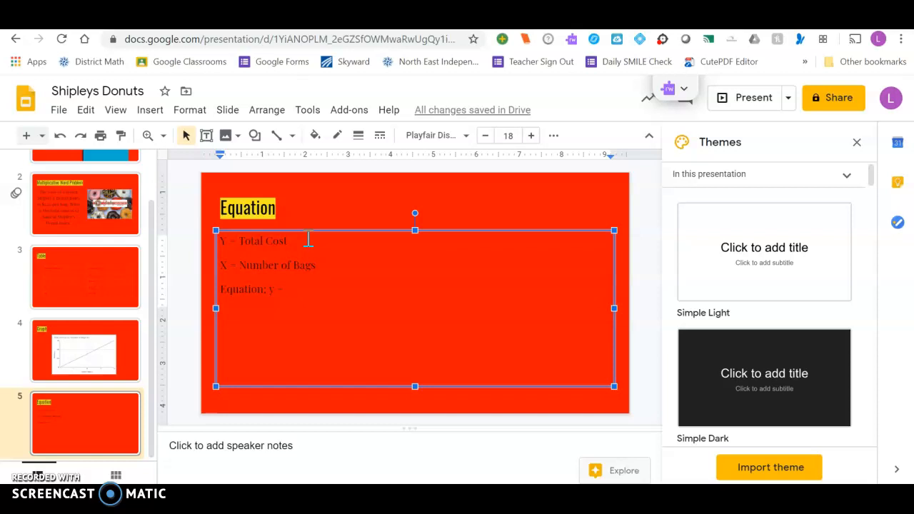
text(1.50x)
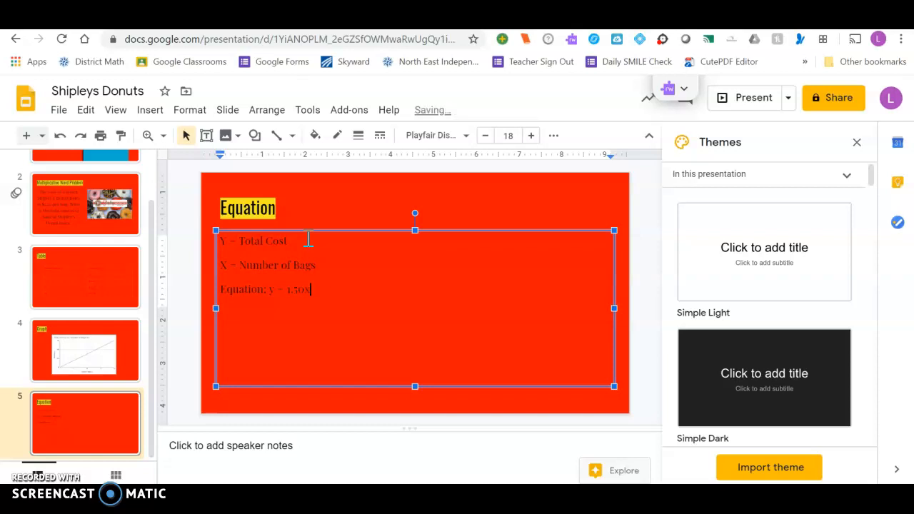
Enlarge the equation y = 1.50x with three font-size increases so it dwarfs the definitions
double_click(293, 289)
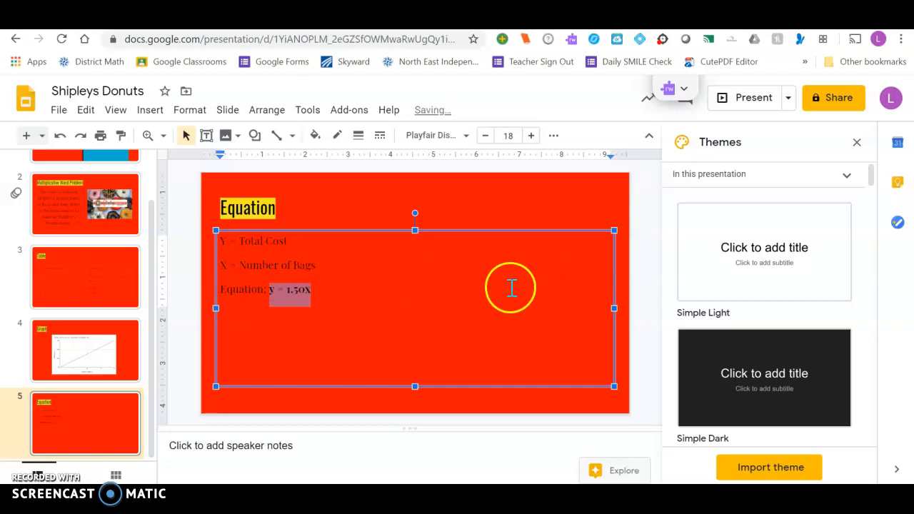
mouse_move(545, 143)
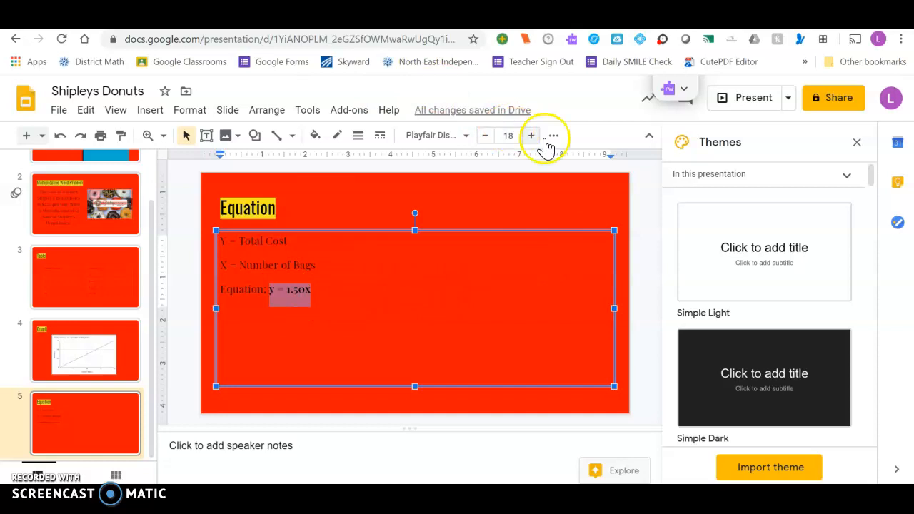
click(531, 136)
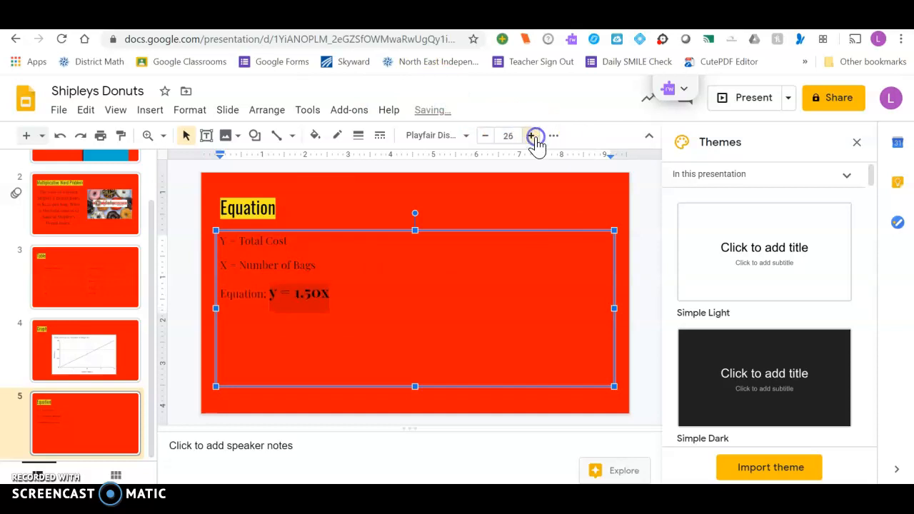
click(534, 136)
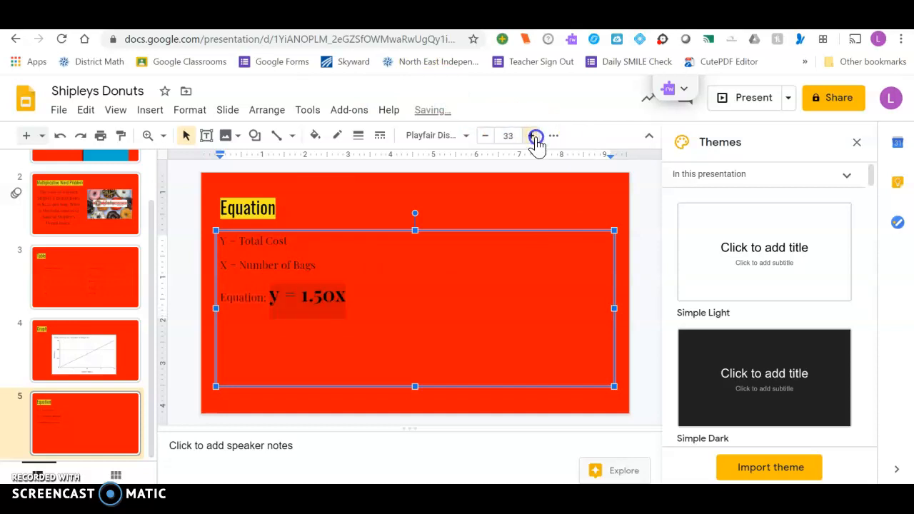
click(531, 134)
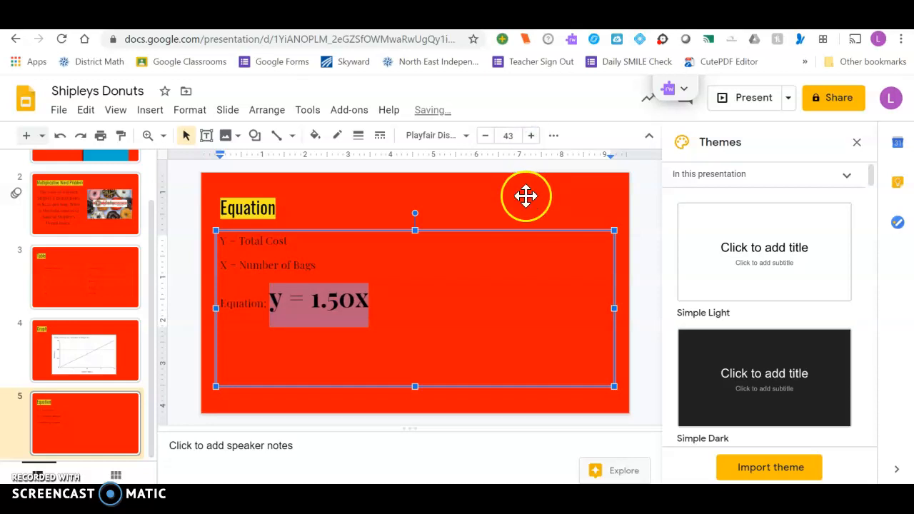